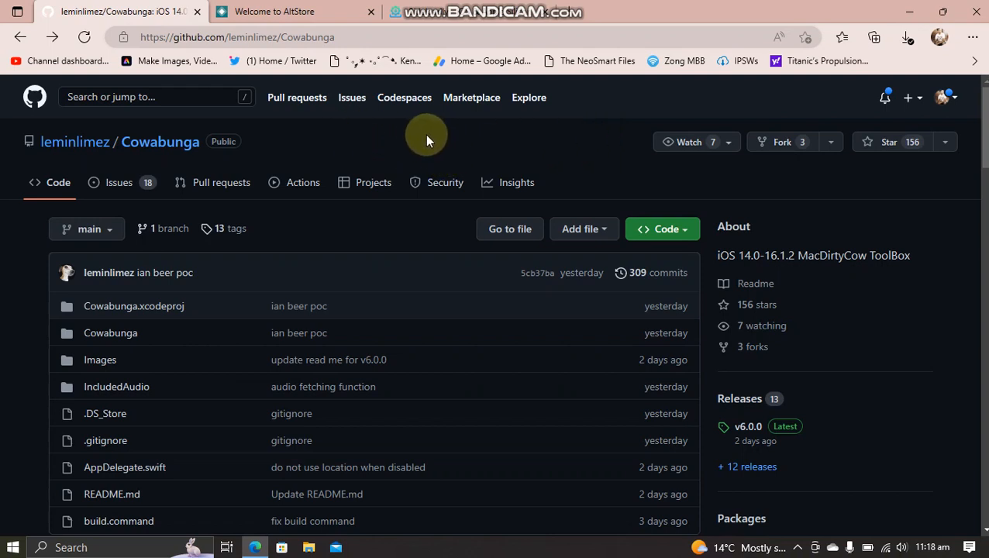
Step: Reach the Cowabunga v6.0.0 release on GitHub and get its Cowabunga.ipa asset
{"action": "scroll", "scroll_direction": "down", "scroll_amount": 3}
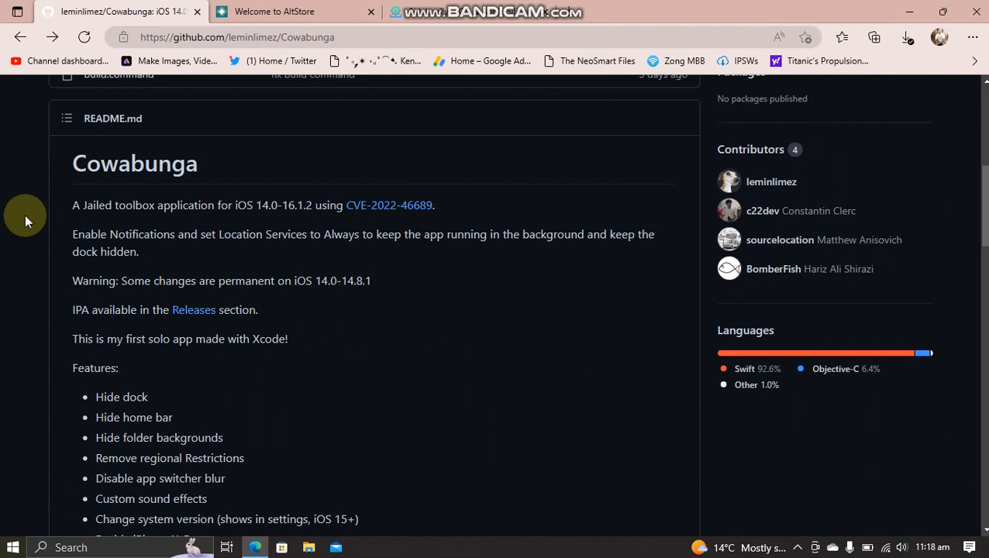
{"action": "mouse_move", "coordinate": [282, 250]}
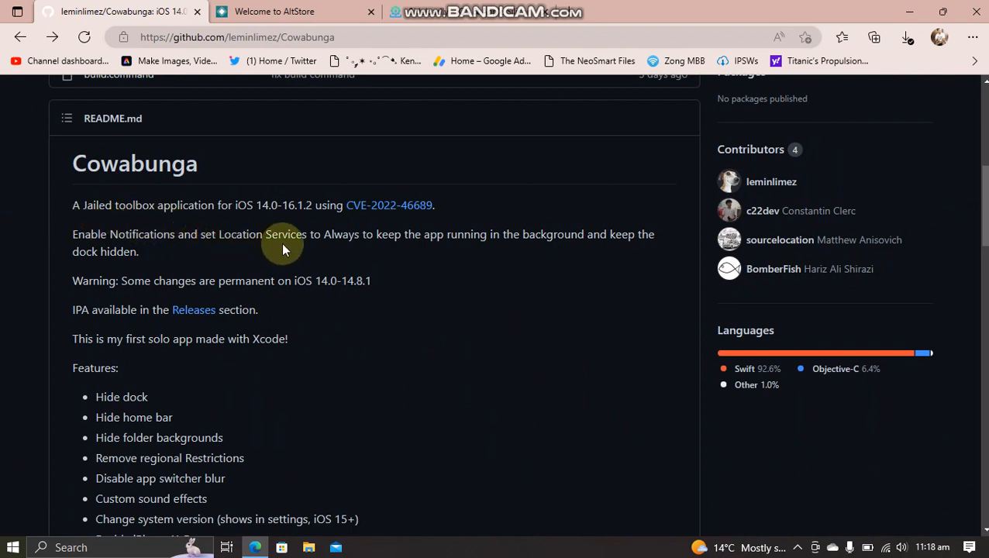
{"action": "mouse_move", "coordinate": [300, 204]}
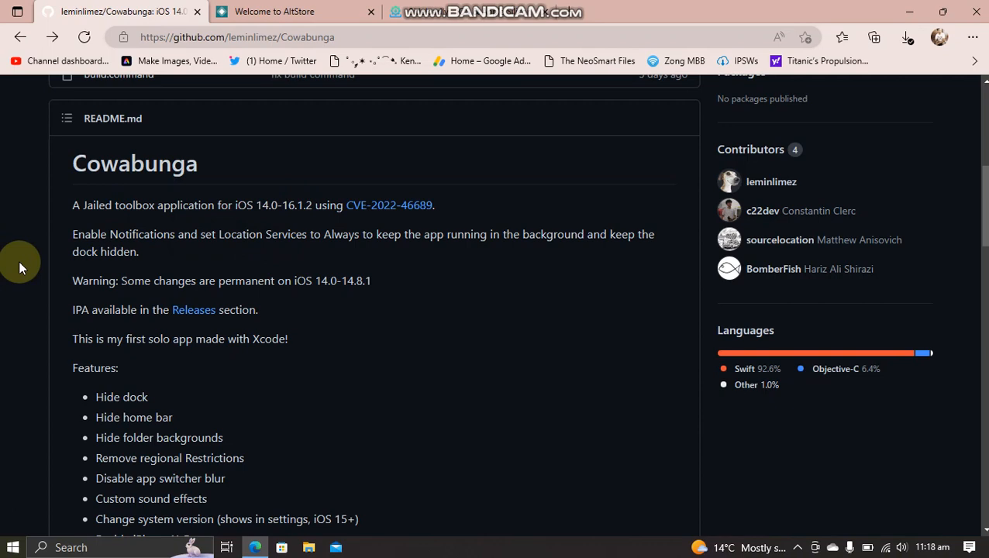
{"action": "scroll", "scroll_direction": "down", "scroll_amount": 3}
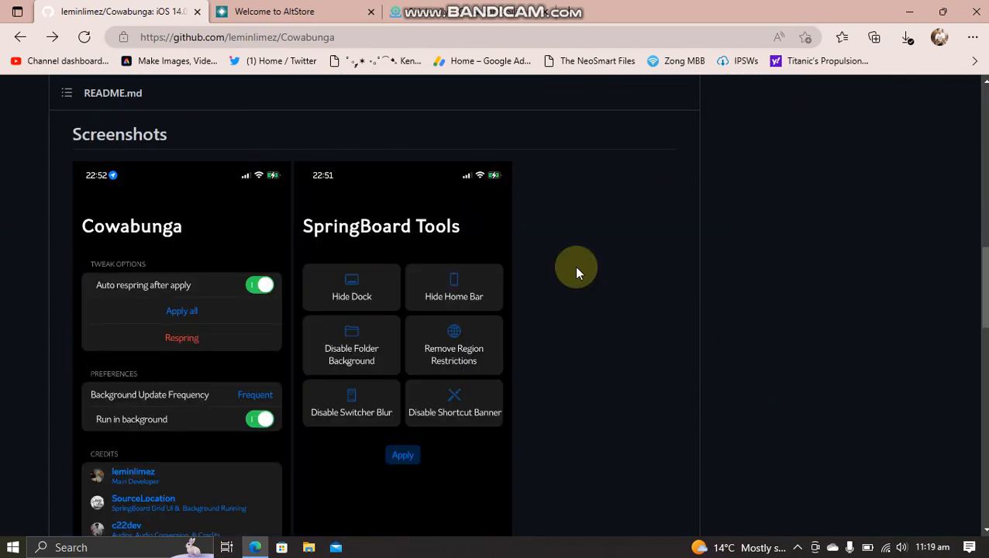
{"action": "mouse_move", "coordinate": [982, 266]}
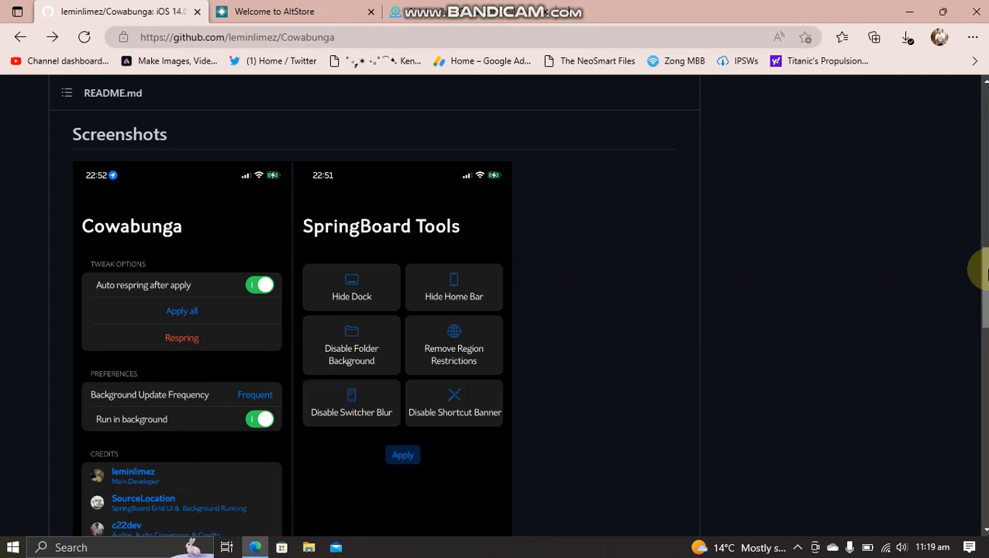
{"action": "mouse_move", "coordinate": [329, 307]}
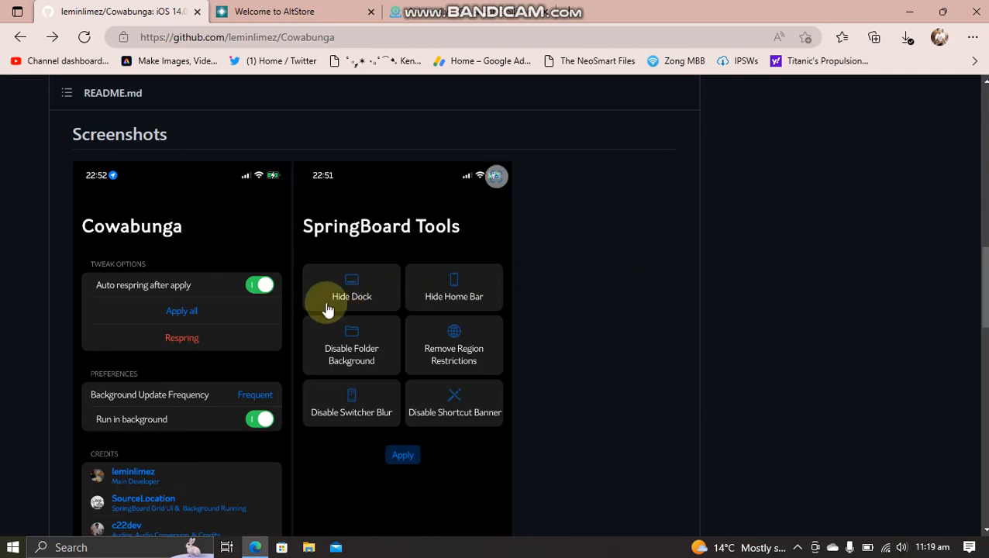
{"action": "mouse_move", "coordinate": [452, 297]}
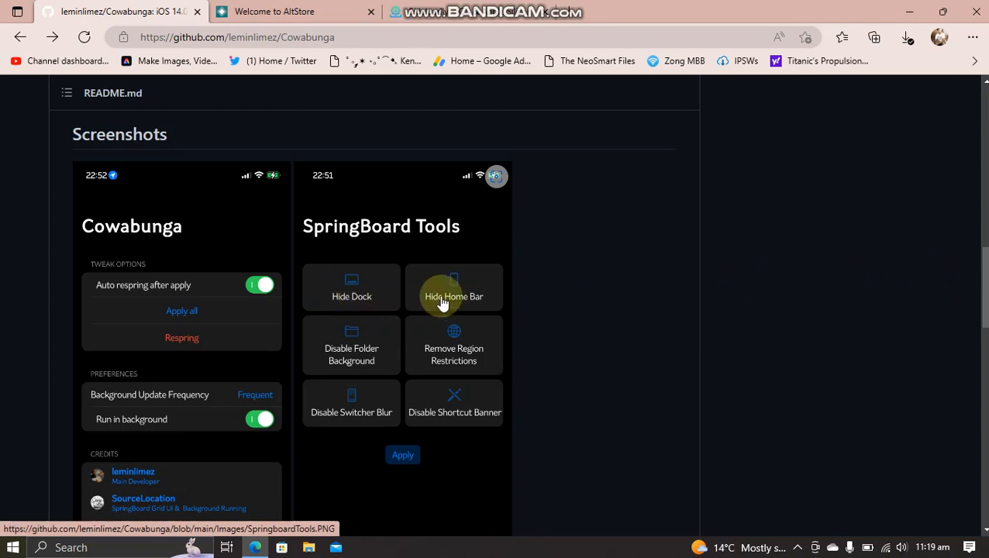
{"action": "mouse_move", "coordinate": [348, 365]}
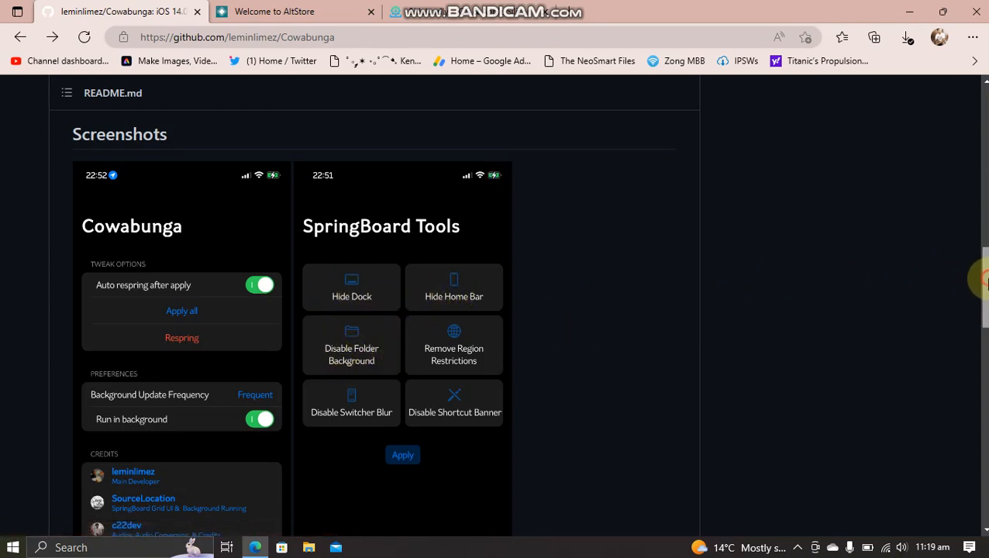
{"action": "scroll", "scroll_direction": "down", "scroll_amount": 3}
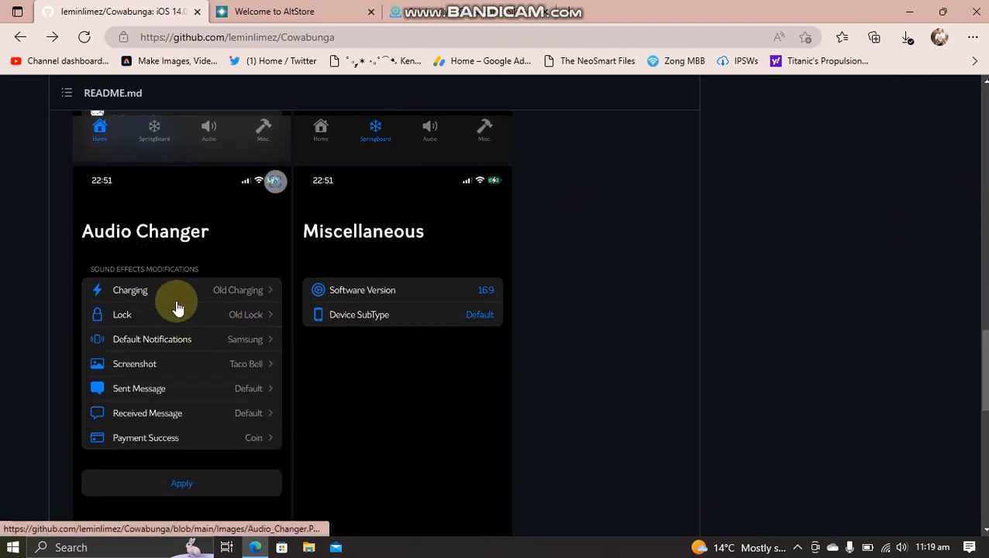
{"action": "mouse_move", "coordinate": [147, 307]}
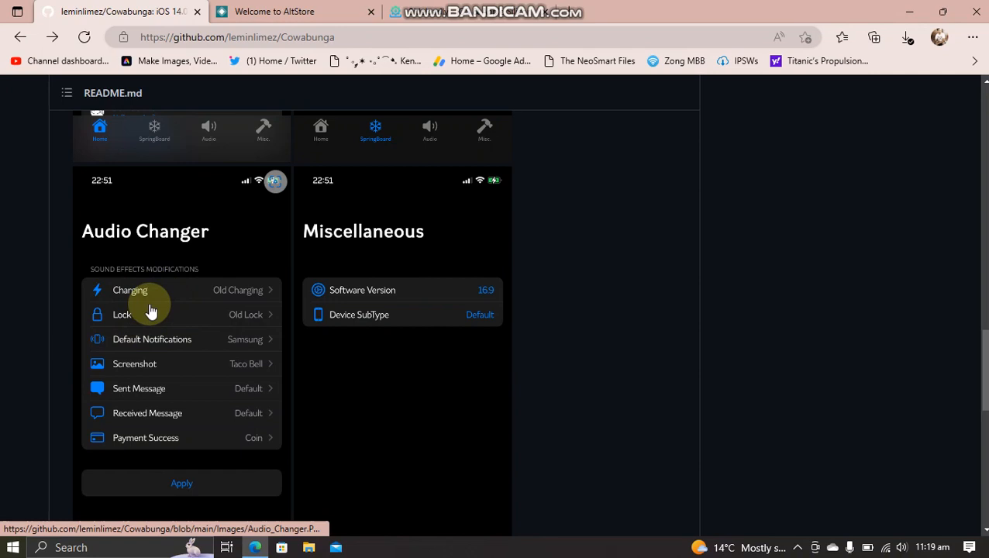
{"action": "mouse_move", "coordinate": [974, 335]}
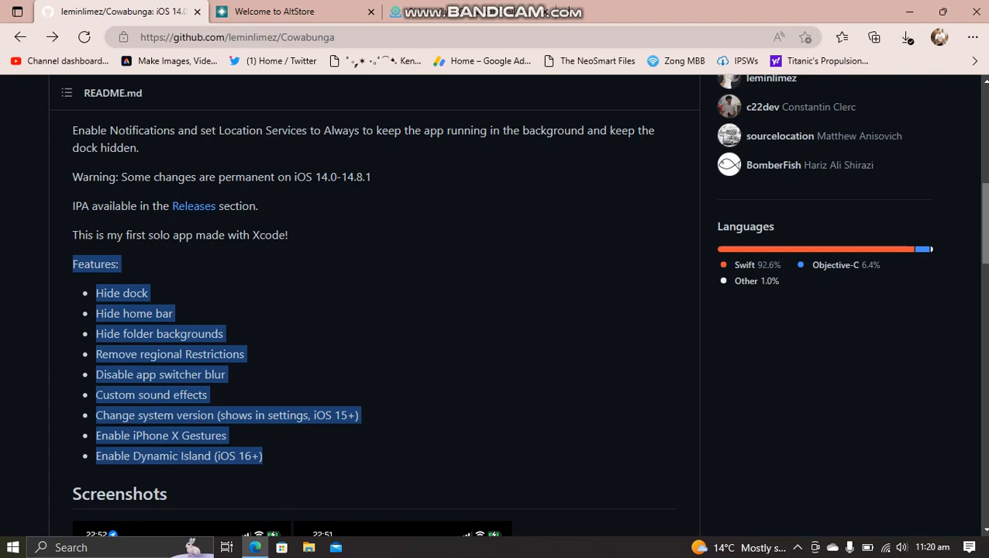
{"action": "scroll", "scroll_direction": "up", "scroll_amount": 3}
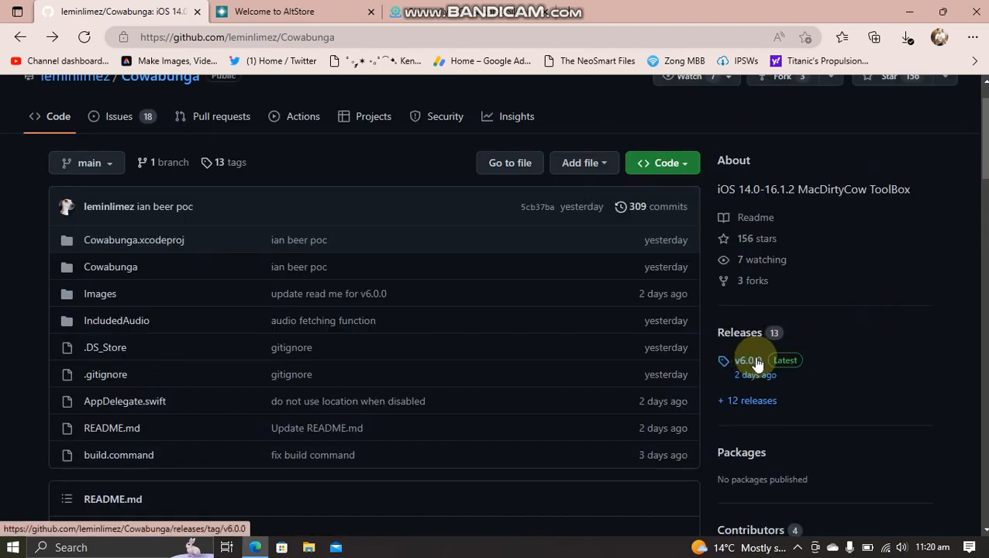
{"action": "left_click", "coordinate": [746, 360]}
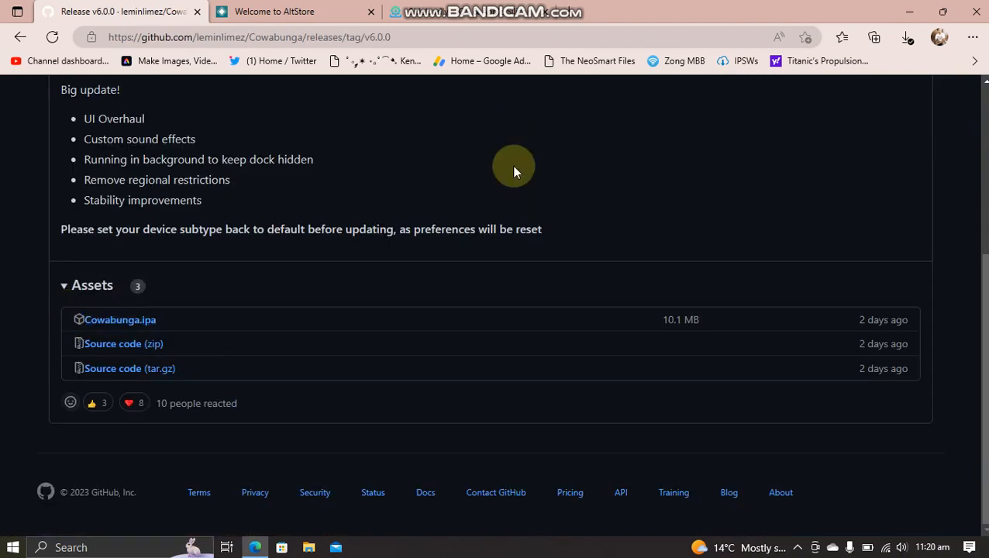
{"action": "left_click", "coordinate": [287, 11]}
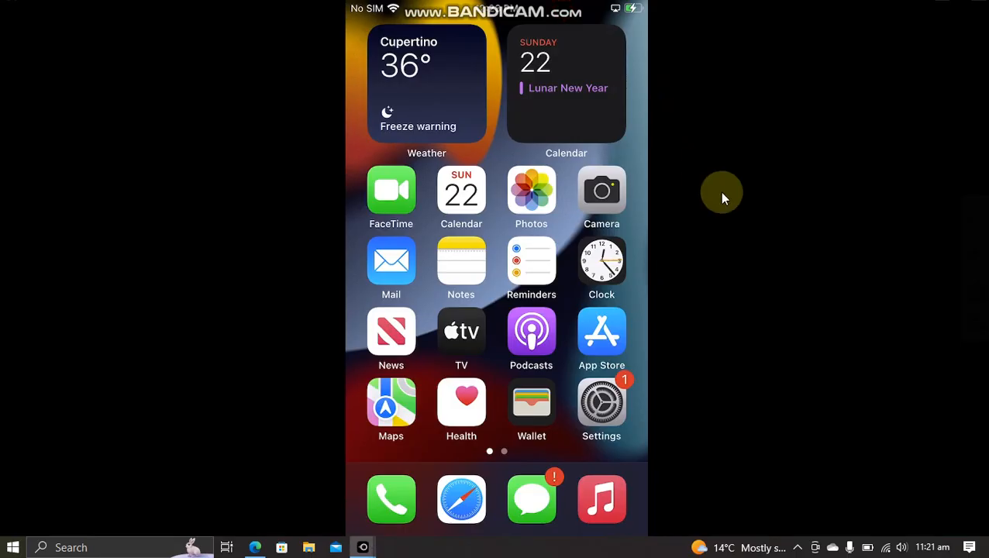
Step: View the iPhone's About page in Settings showing software version 15.4.1
{"action": "scroll", "scroll_direction": "left", "scroll_amount": 3}
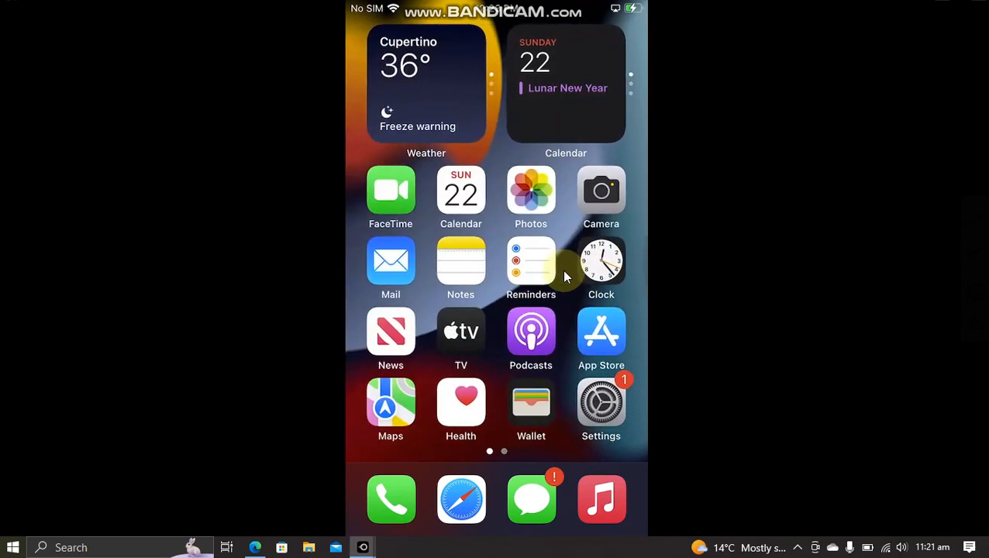
{"action": "left_click", "coordinate": [601, 400]}
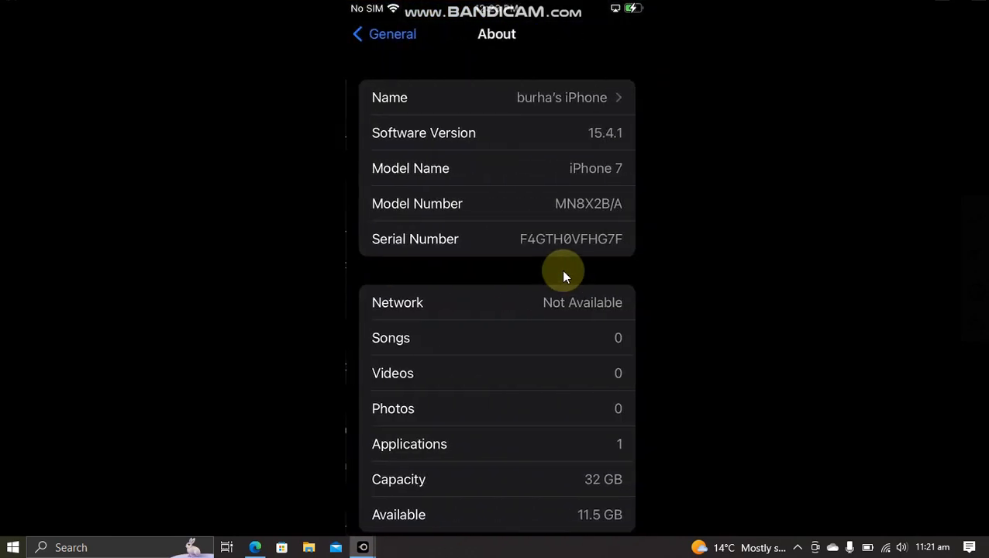
{"action": "mouse_move", "coordinate": [713, 262]}
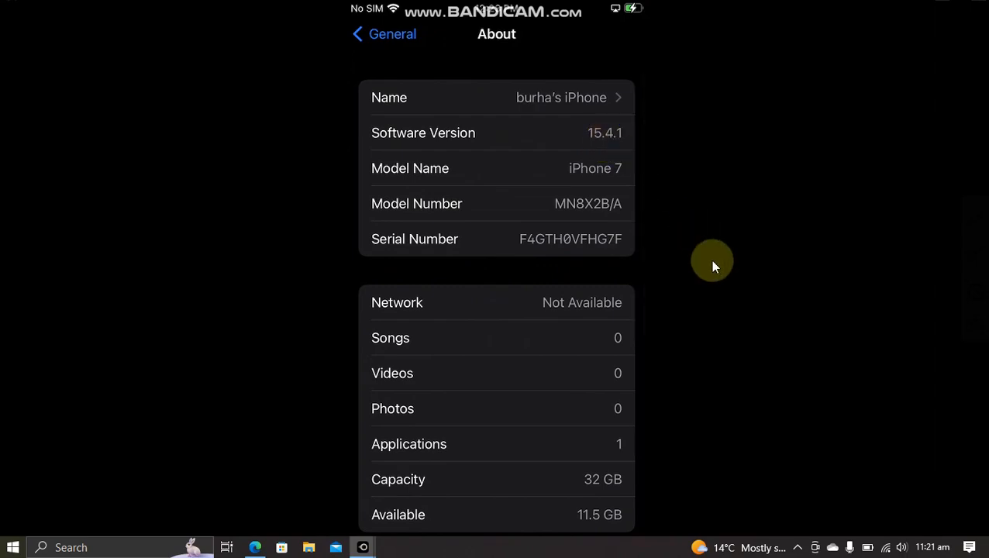
{"action": "left_click", "coordinate": [383, 34]}
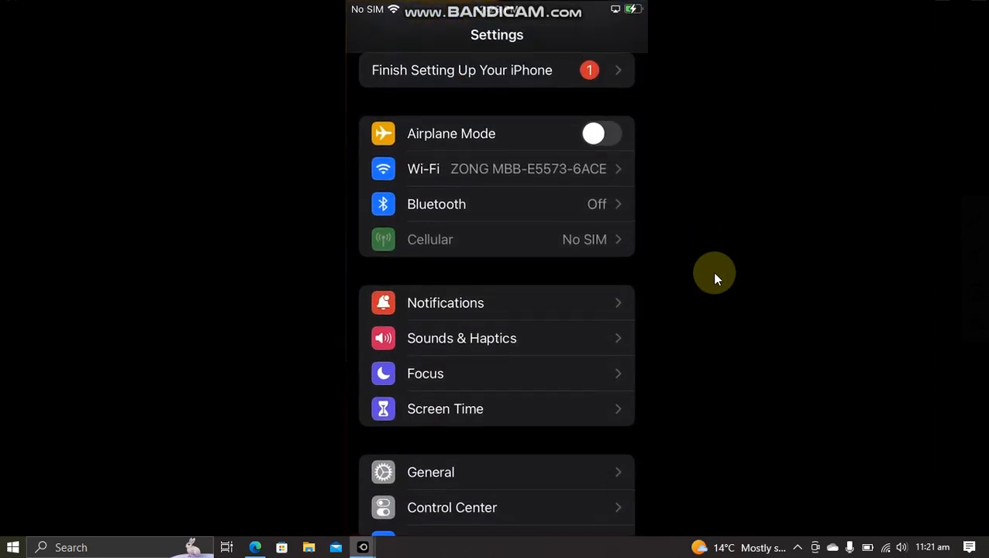
{"action": "scroll", "scroll_direction": "down", "scroll_amount": 3}
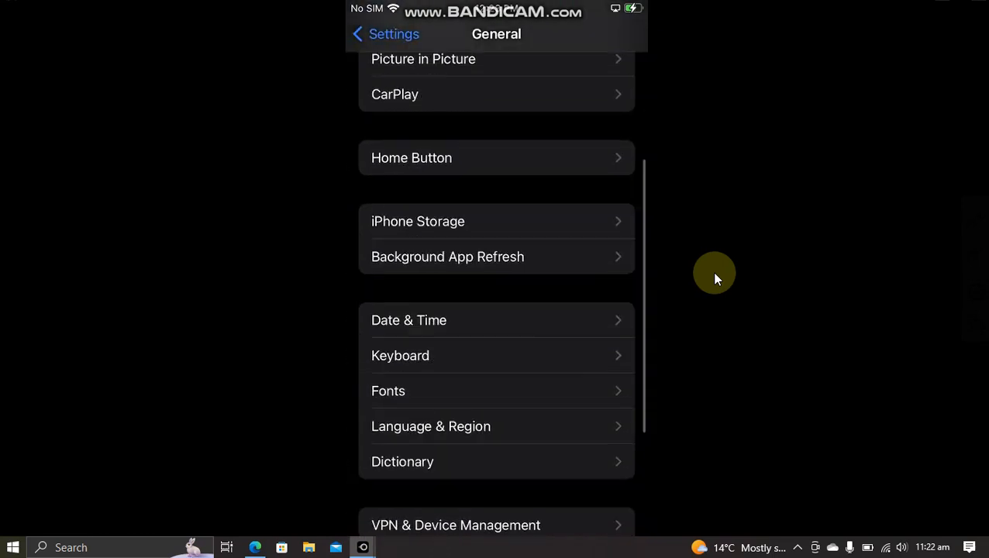
{"action": "scroll", "scroll_direction": "down", "scroll_amount": 3}
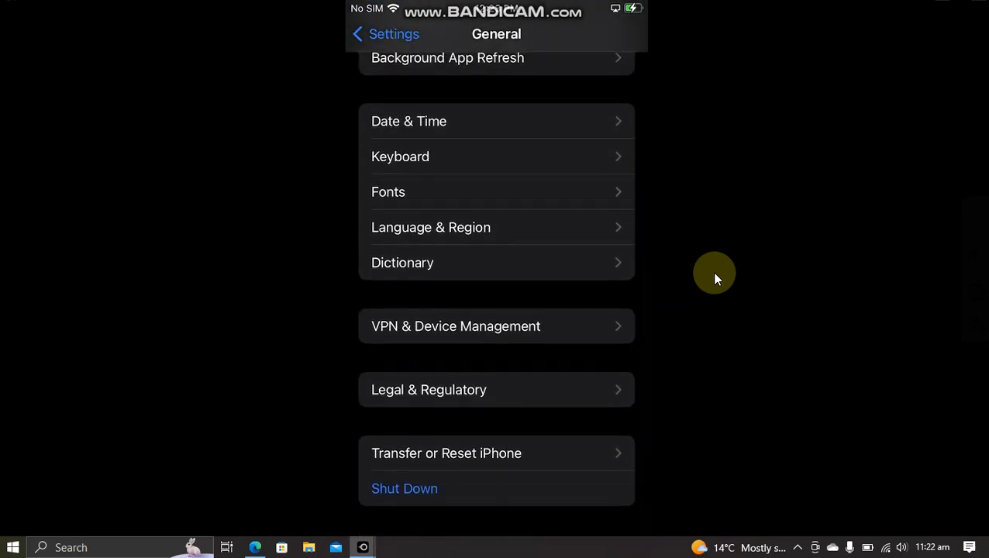
Step: Return to the main Settings list and launch the Cowabunga app
{"action": "left_click", "coordinate": [383, 34]}
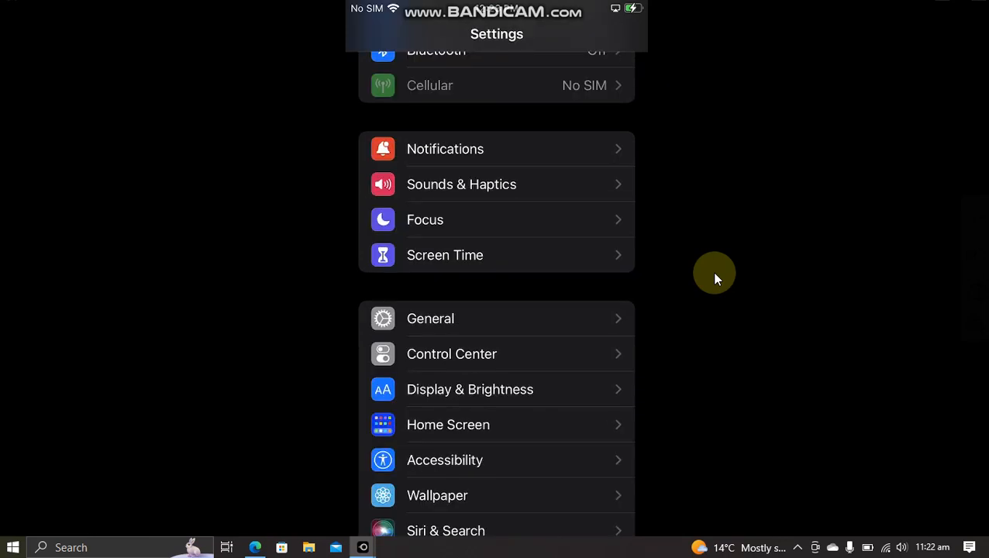
{"action": "scroll", "scroll_direction": "down", "scroll_amount": 3}
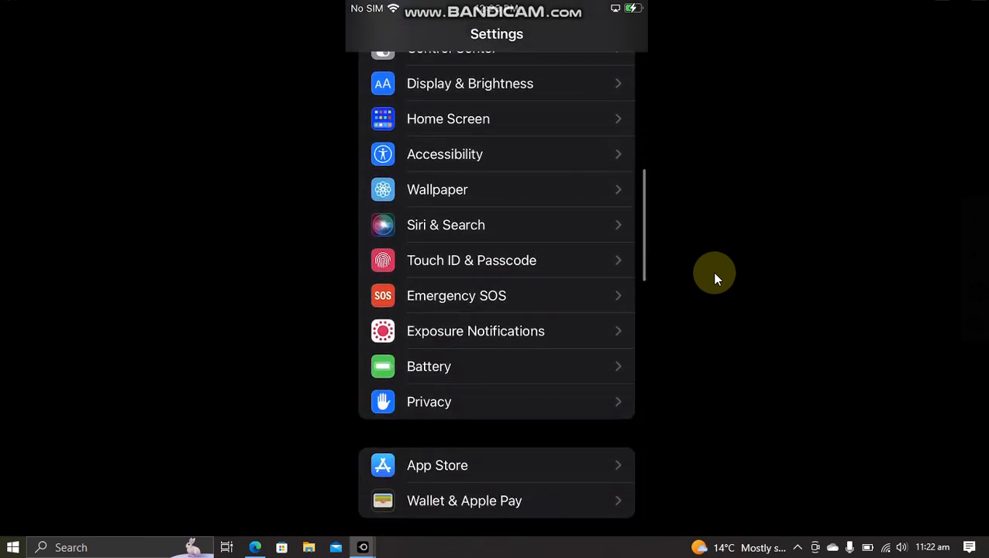
{"action": "left_click", "coordinate": [428, 401]}
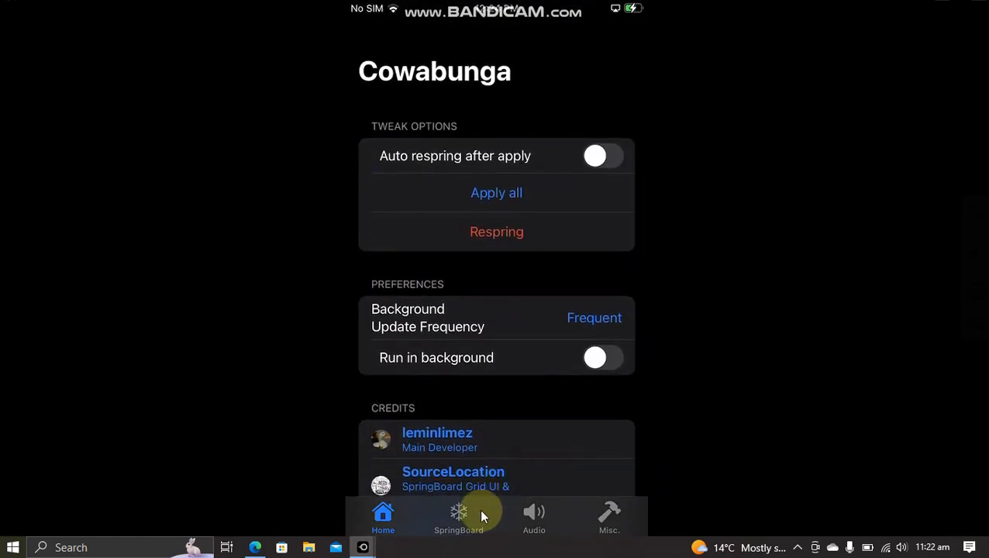
Step: Enable the Hide Dock SpringBoard tweak and apply it successfully
{"action": "left_click", "coordinate": [457, 516]}
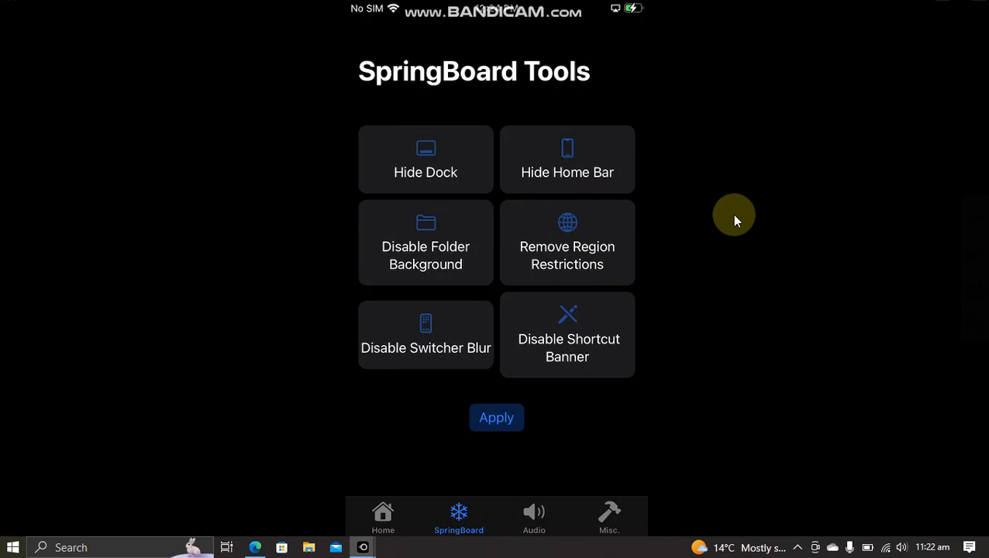
{"action": "left_click", "coordinate": [425, 158]}
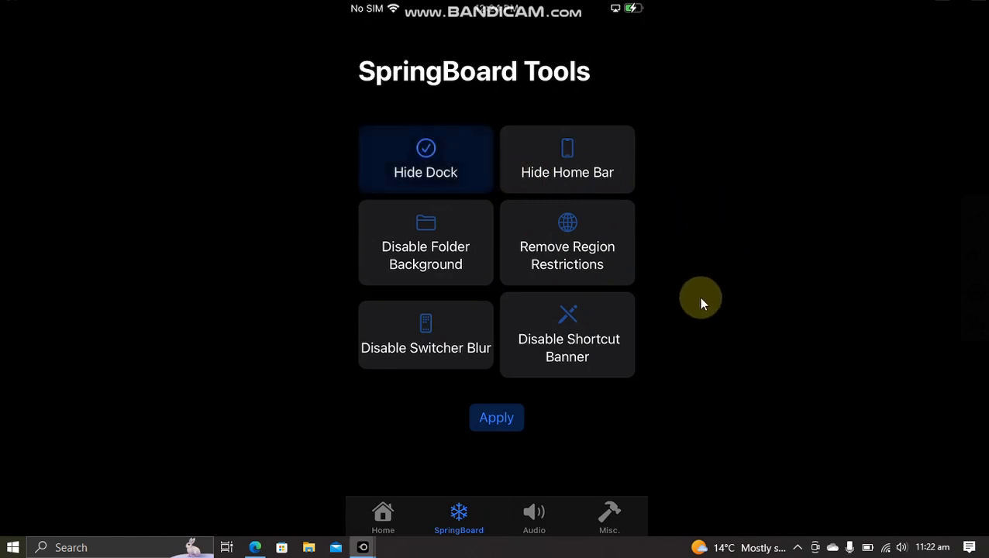
{"action": "left_click", "coordinate": [497, 418]}
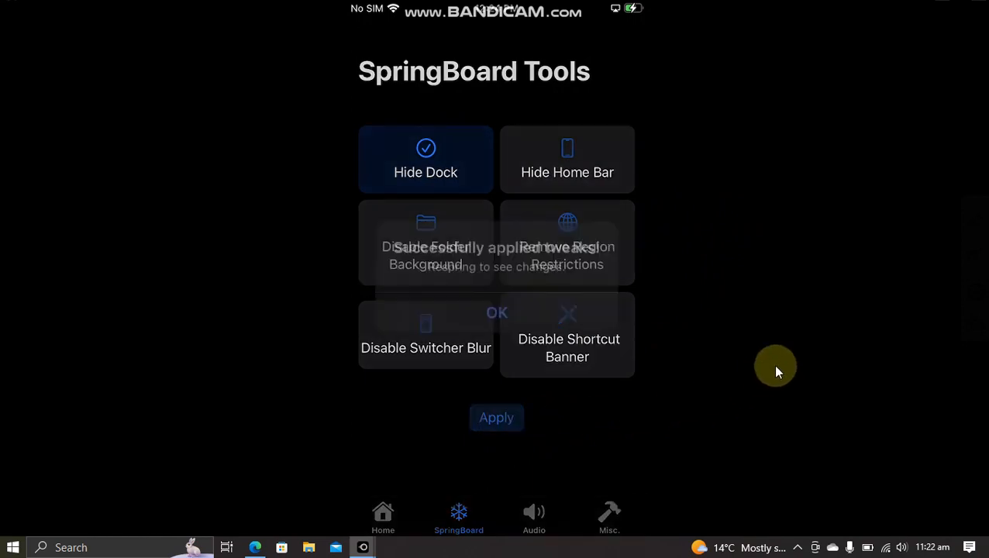
{"action": "left_click", "coordinate": [383, 518]}
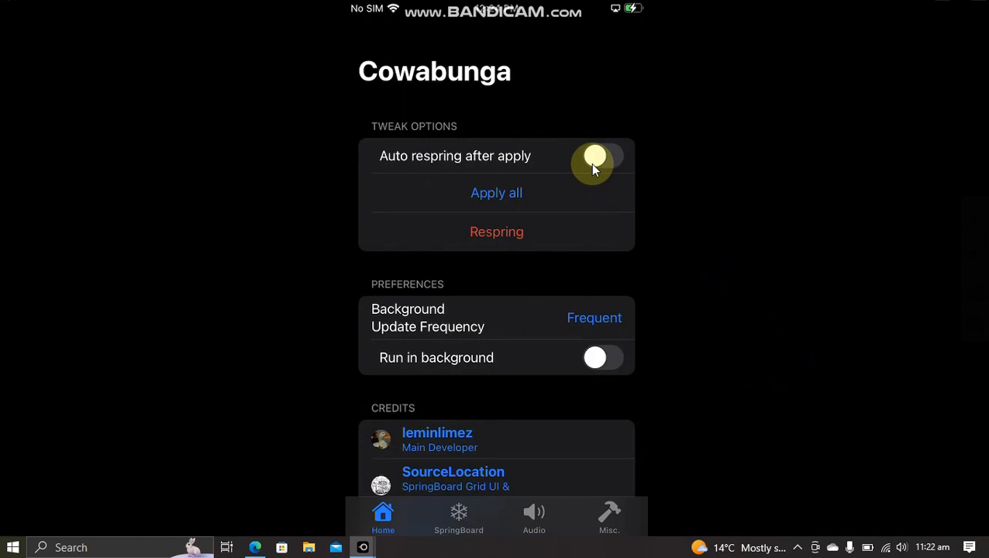
{"action": "mouse_move", "coordinate": [598, 163]}
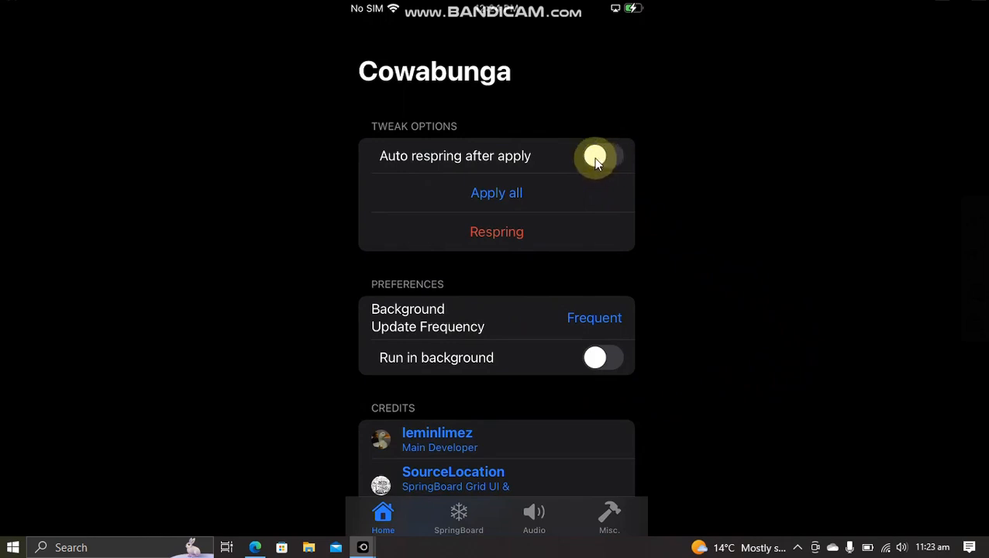
Step: Respring the home screen so the hidden dock takes effect
{"action": "left_click", "coordinate": [601, 155]}
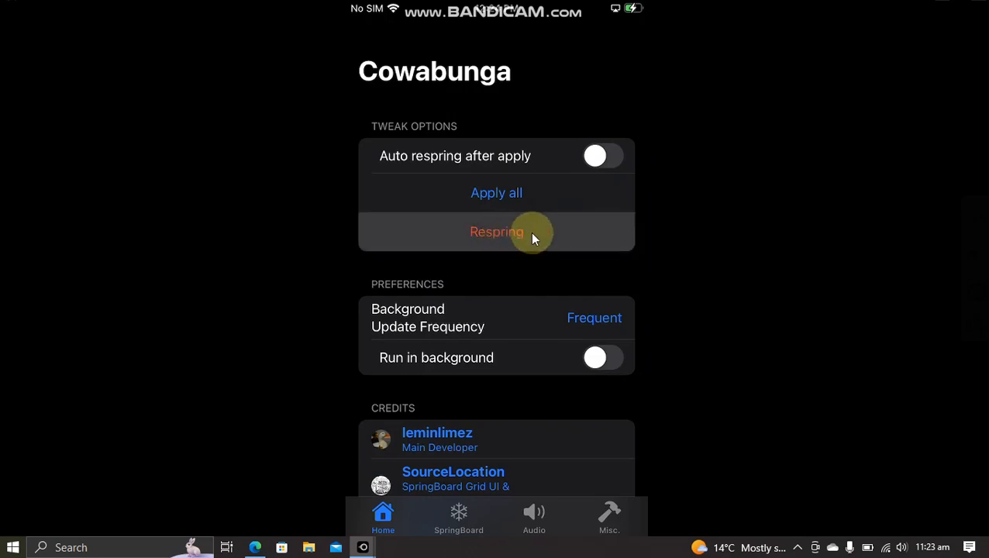
{"action": "left_click", "coordinate": [497, 233]}
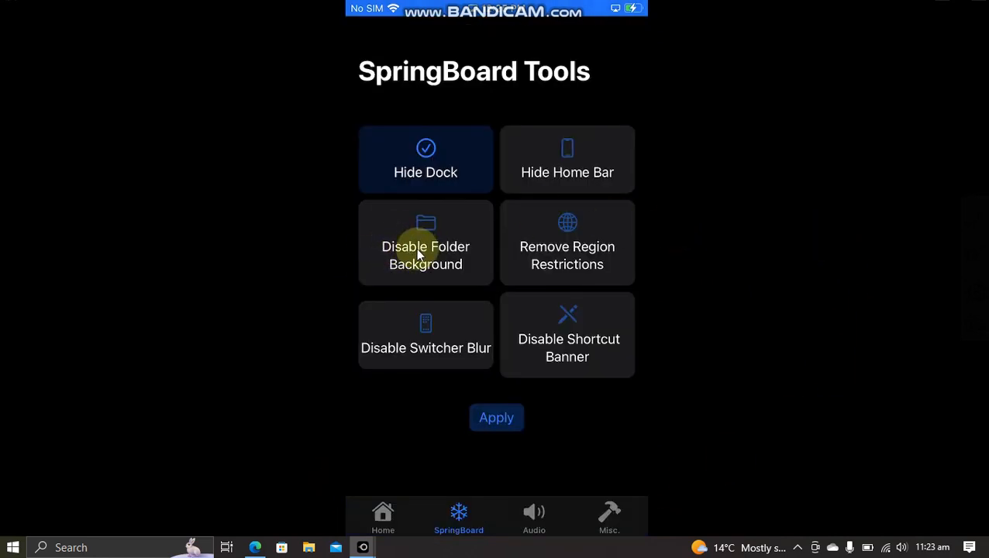
Step: Enable Disable Folder Background, respring, and reopen Cowabunga
{"action": "left_click", "coordinate": [425, 242]}
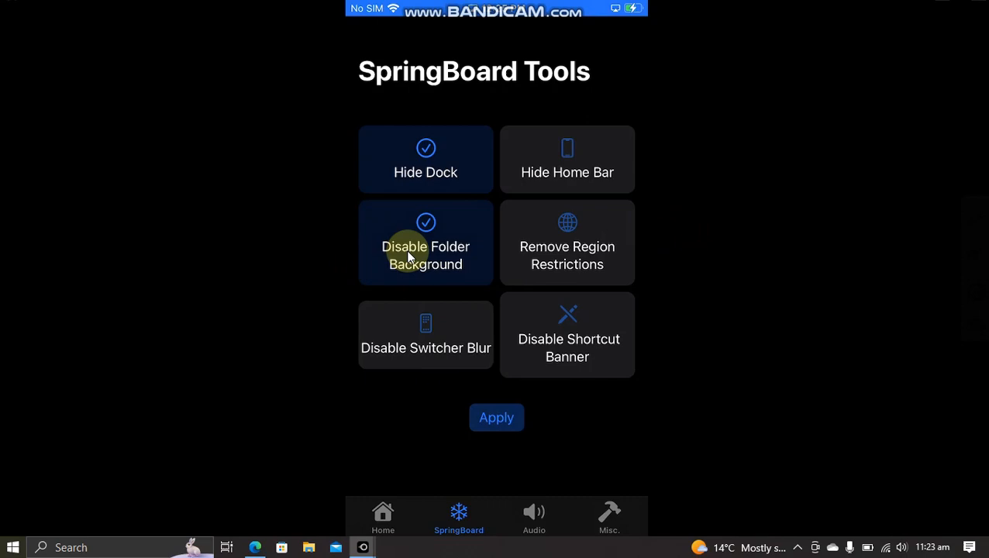
{"action": "left_click", "coordinate": [383, 515]}
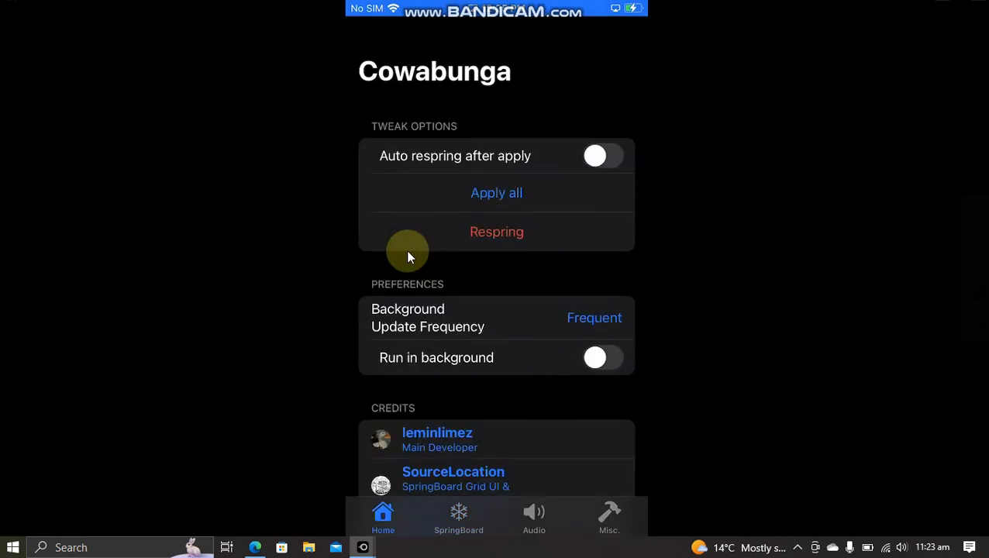
{"action": "left_click", "coordinate": [497, 233]}
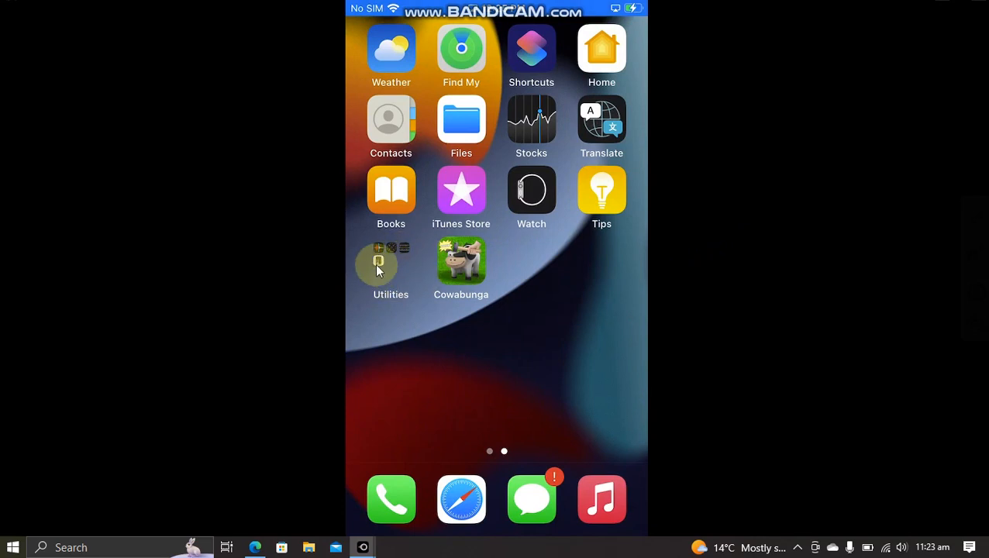
{"action": "left_click", "coordinate": [391, 267]}
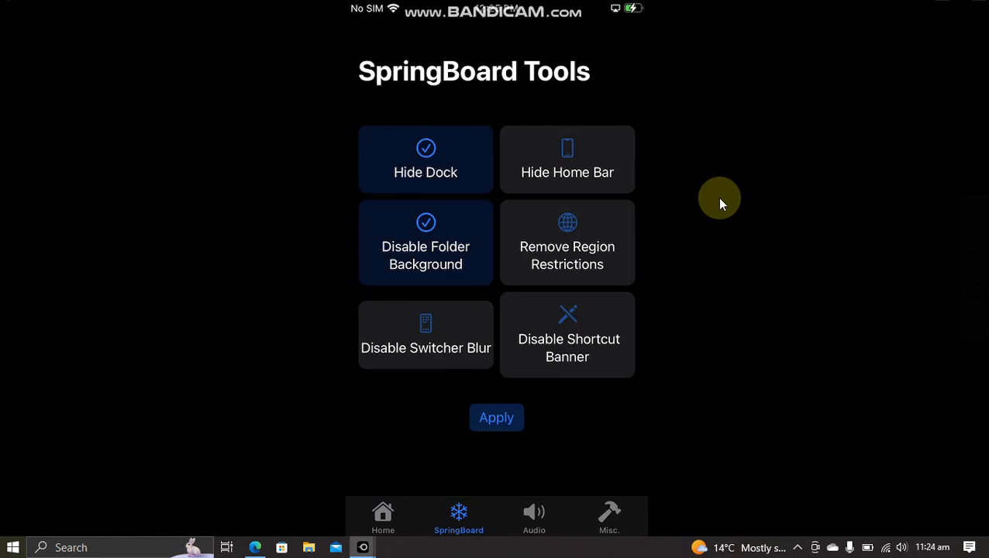
Step: Set the Charging sound to Old Charging in Audio Changer and respring
{"action": "left_click", "coordinate": [534, 515]}
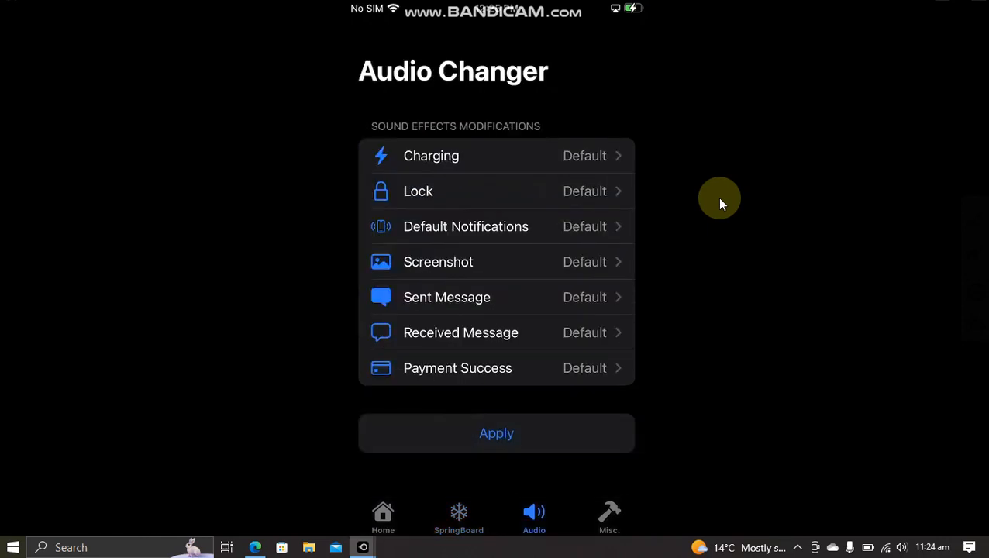
{"action": "mouse_move", "coordinate": [436, 172]}
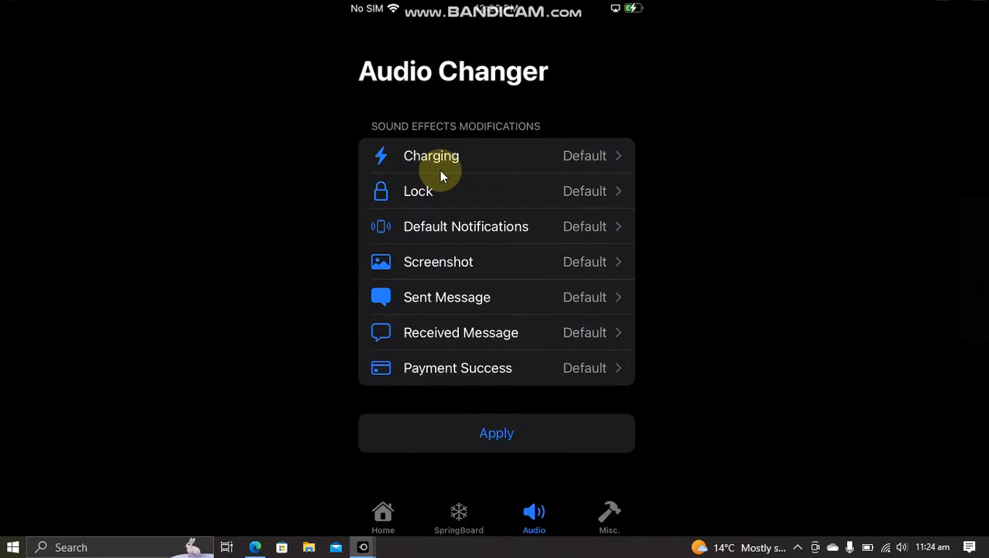
{"action": "mouse_move", "coordinate": [790, 202]}
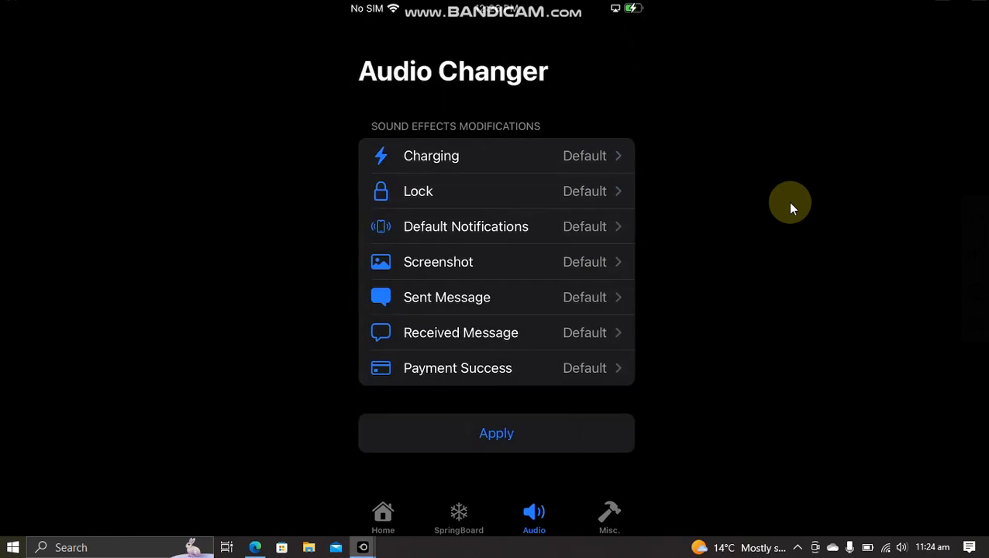
{"action": "left_click", "coordinate": [431, 155]}
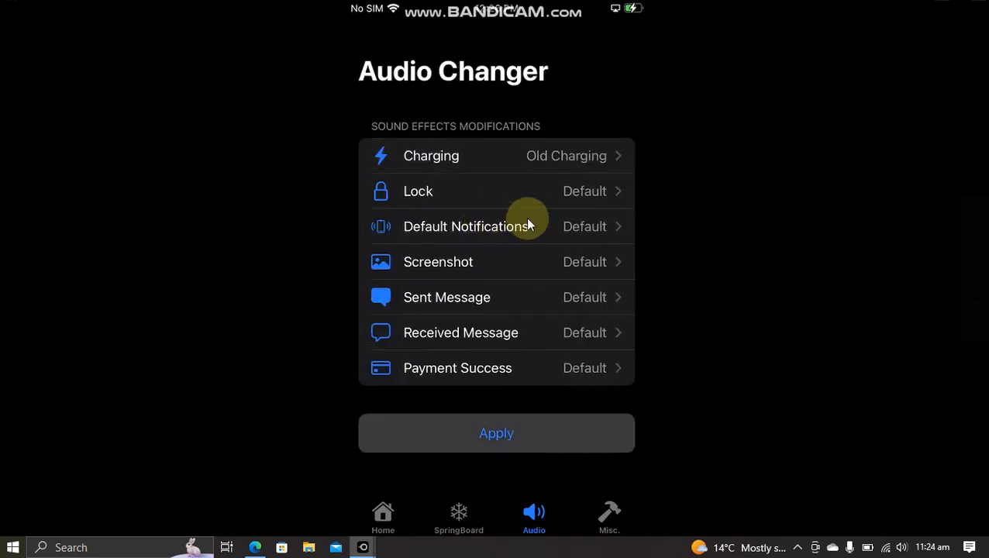
{"action": "left_click", "coordinate": [496, 434]}
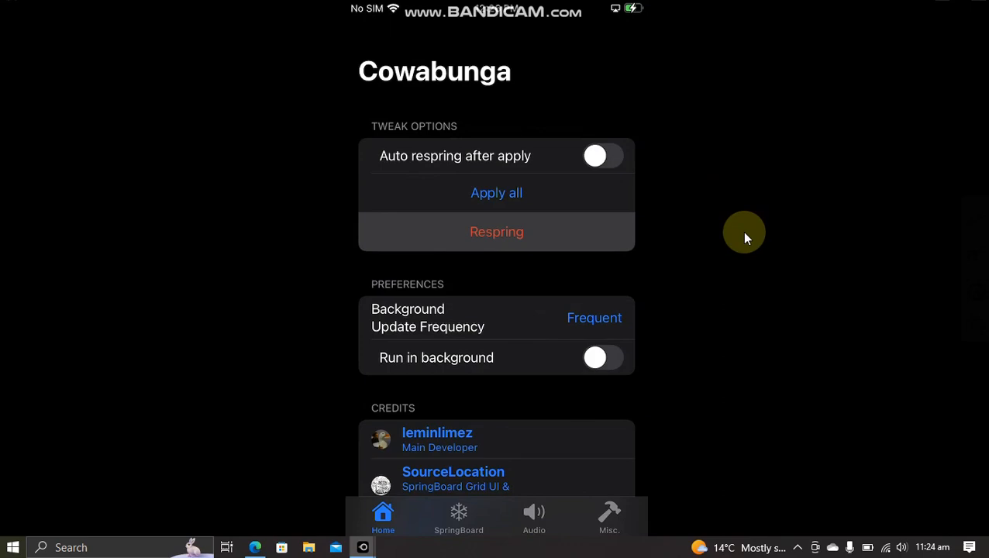
{"action": "left_click", "coordinate": [497, 233]}
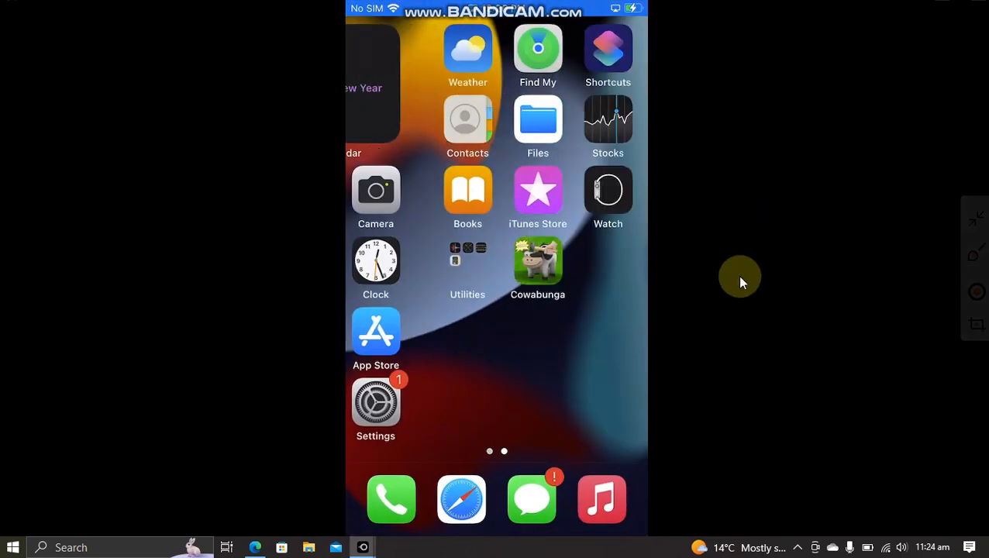
Step: Set the reported Software Version to 15.4.3 in Miscellaneous and confirm it in About
{"action": "left_click", "coordinate": [536, 264]}
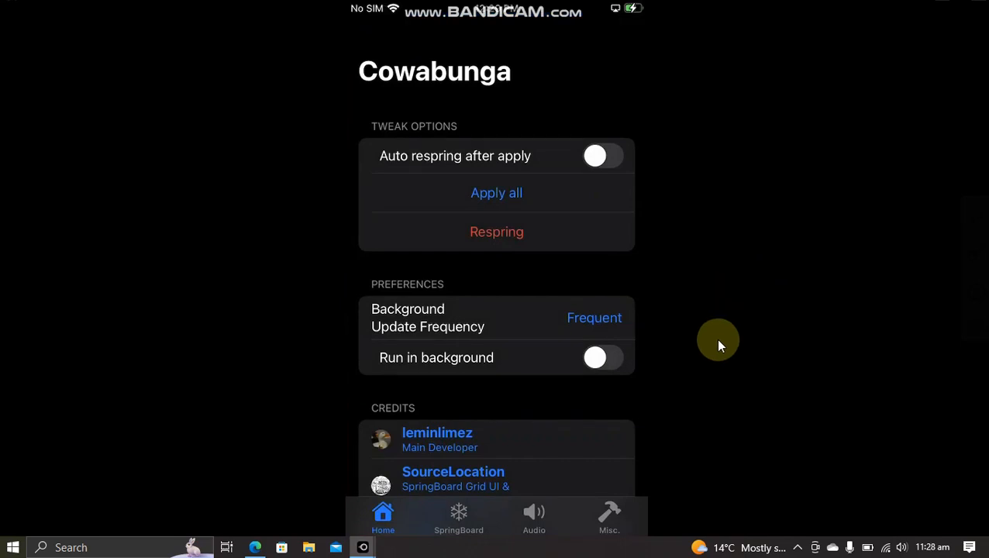
{"action": "left_click", "coordinate": [608, 515]}
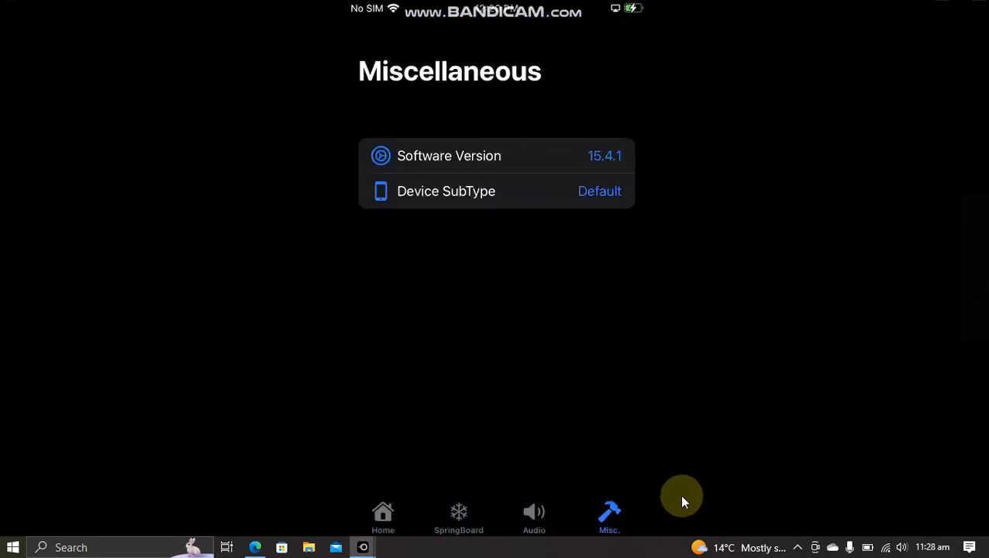
{"action": "mouse_move", "coordinate": [445, 159]}
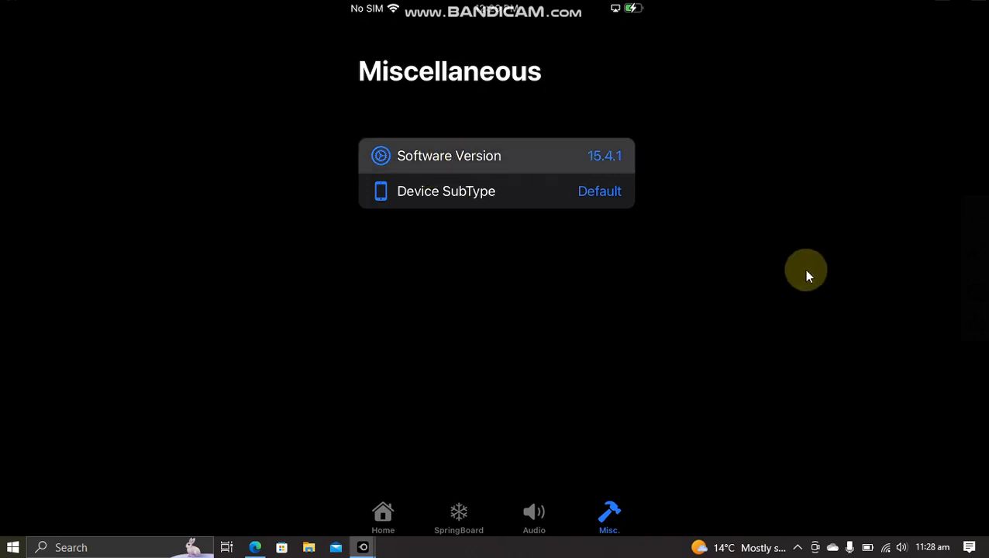
{"action": "left_click", "coordinate": [450, 155]}
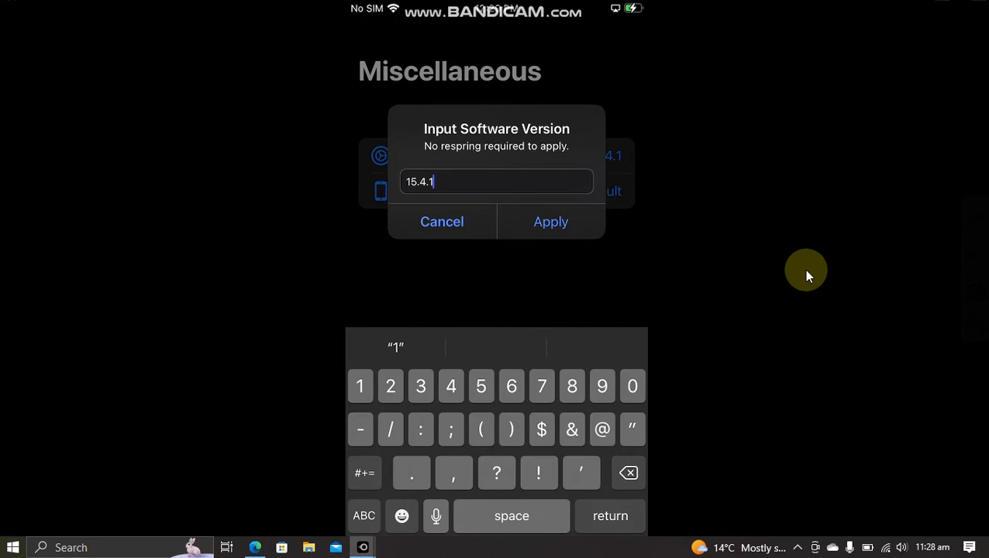
{"action": "left_click", "coordinate": [550, 222]}
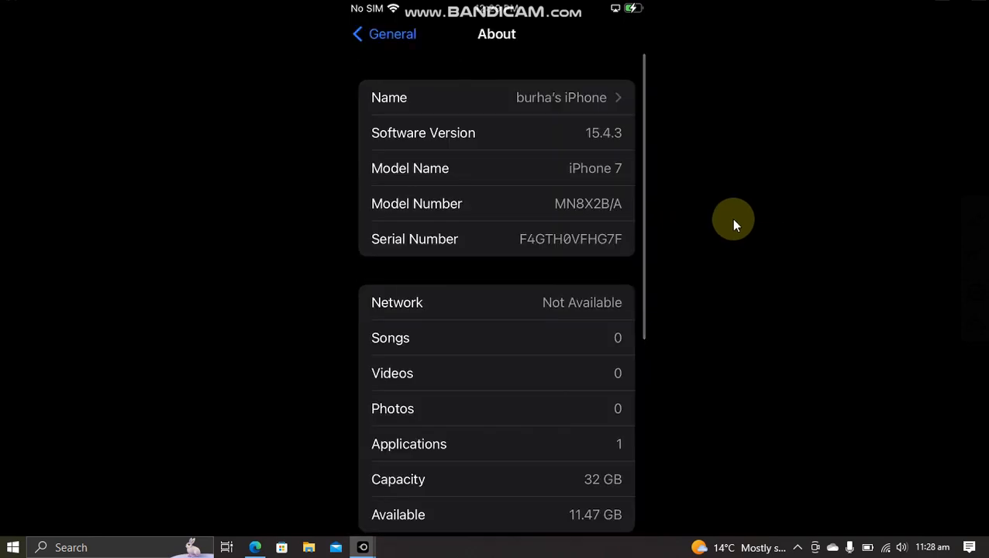
{"action": "mouse_move", "coordinate": [557, 158]}
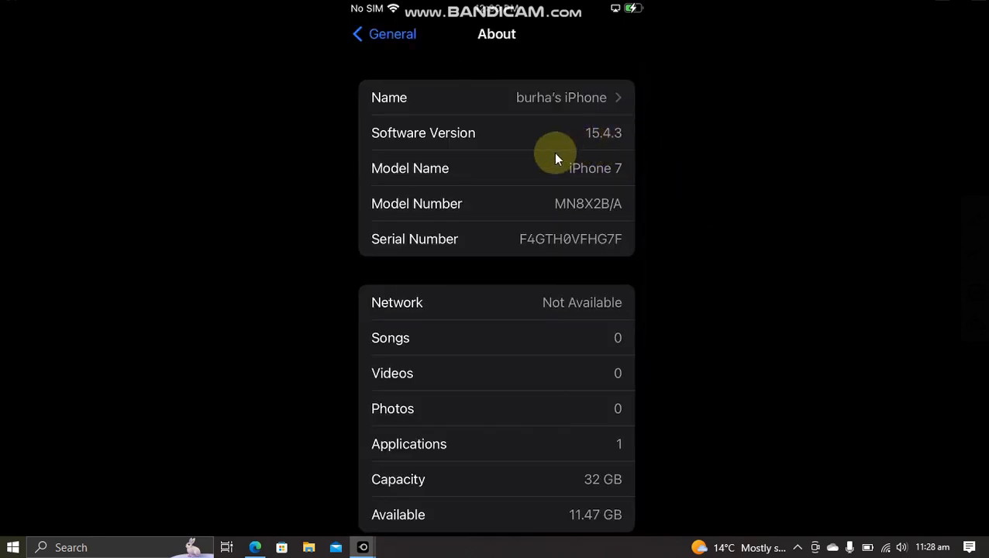
{"action": "mouse_move", "coordinate": [805, 221]}
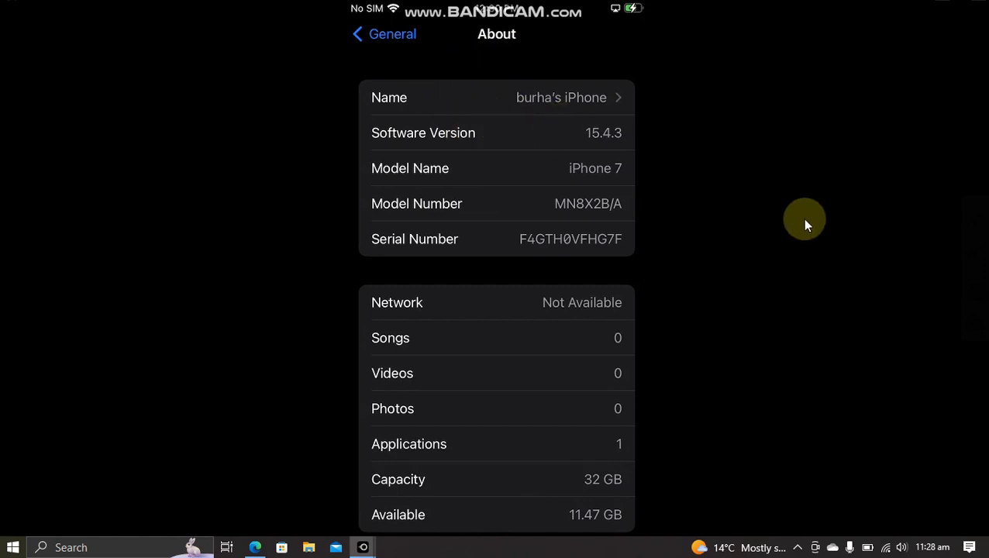
{"action": "left_click", "coordinate": [608, 518]}
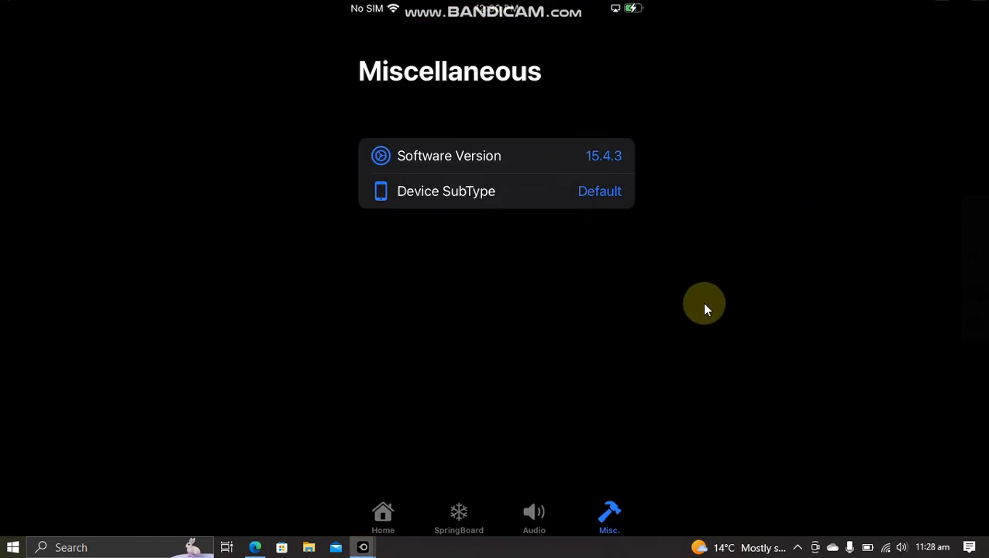
Step: Set Device SubType to iPhone X Gestures (2436) and confirm the success notice
{"action": "left_click", "coordinate": [496, 191]}
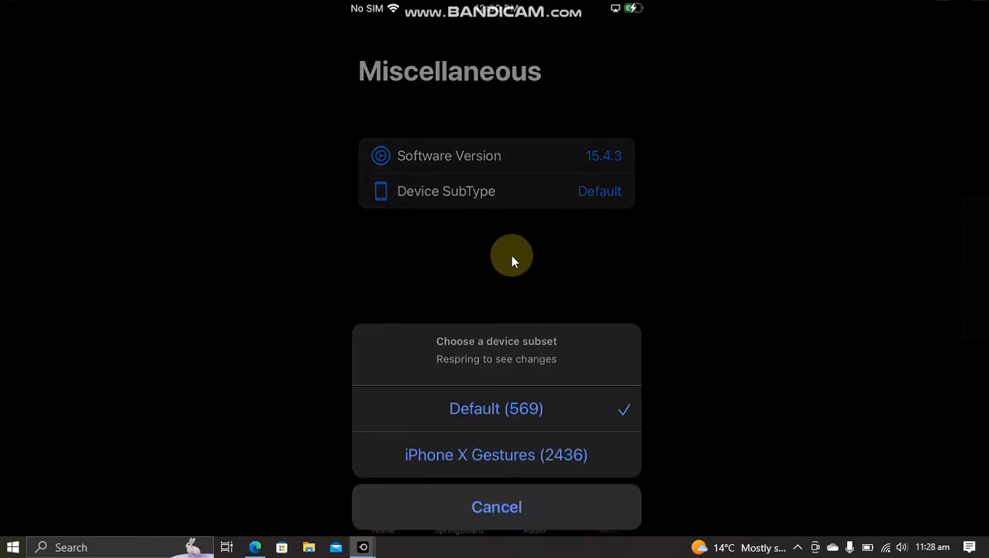
{"action": "mouse_move", "coordinate": [442, 205]}
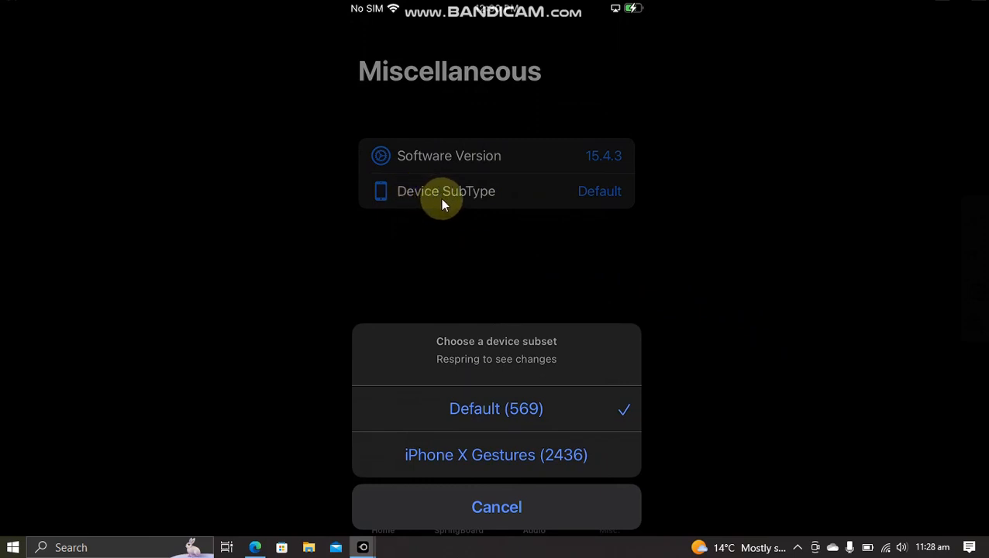
{"action": "mouse_move", "coordinate": [443, 470]}
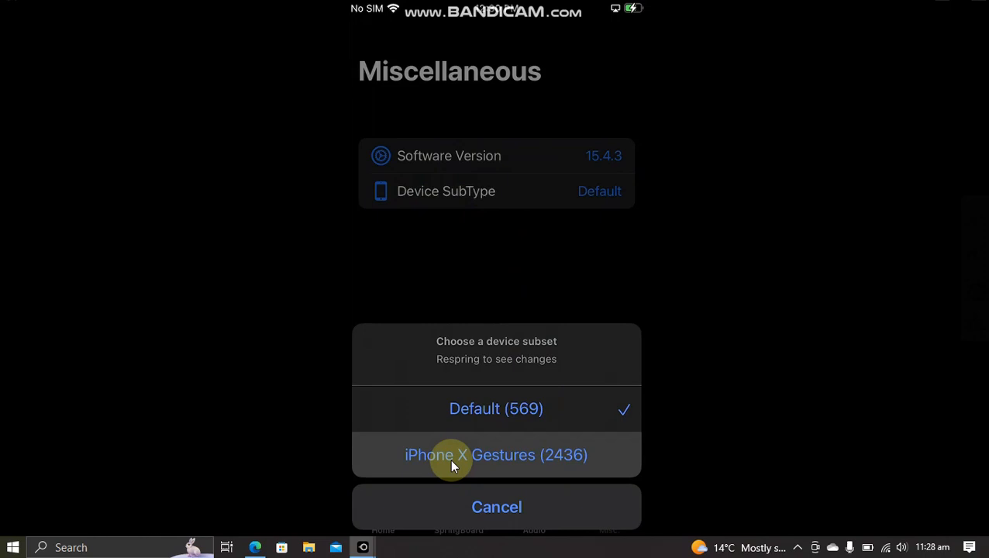
{"action": "left_click", "coordinate": [496, 456]}
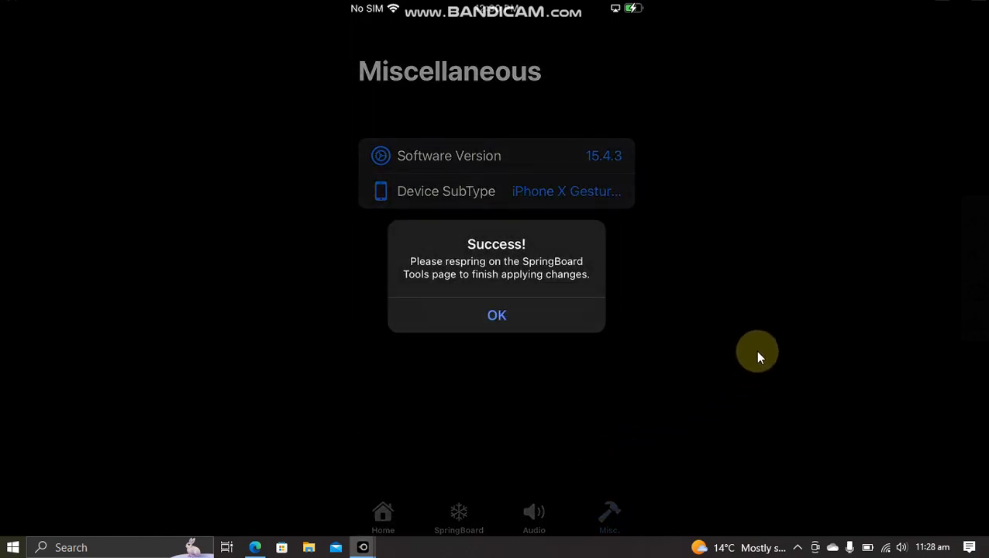
{"action": "left_click", "coordinate": [497, 315]}
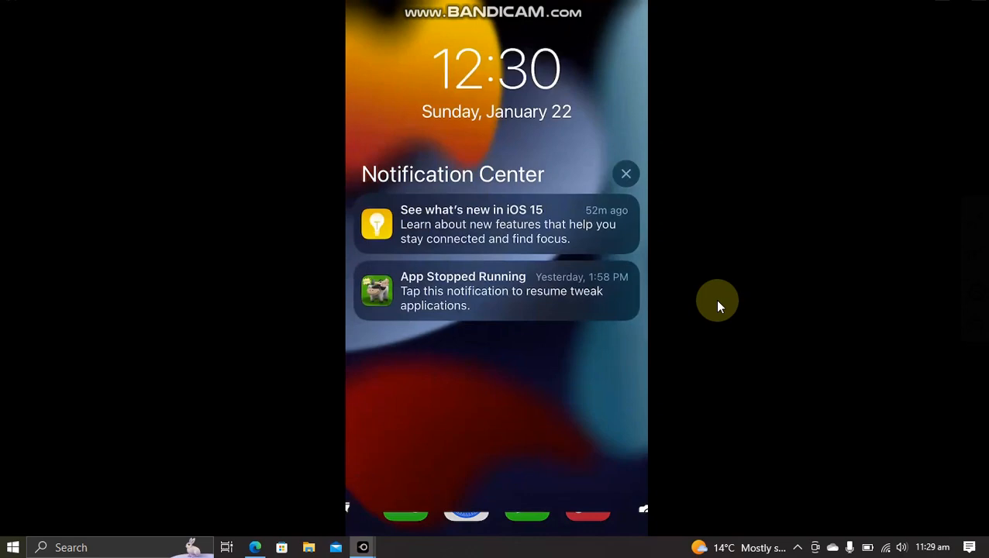
Step: Unlock the phone and reopen Cowabunga with the gesture home bar showing
{"action": "left_click", "coordinate": [627, 173]}
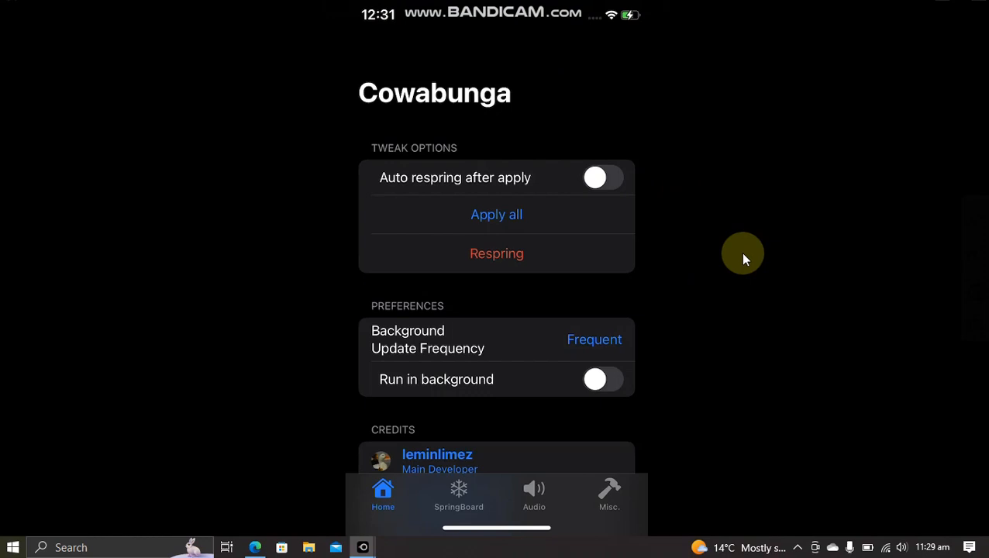
{"action": "mouse_move", "coordinate": [742, 262]}
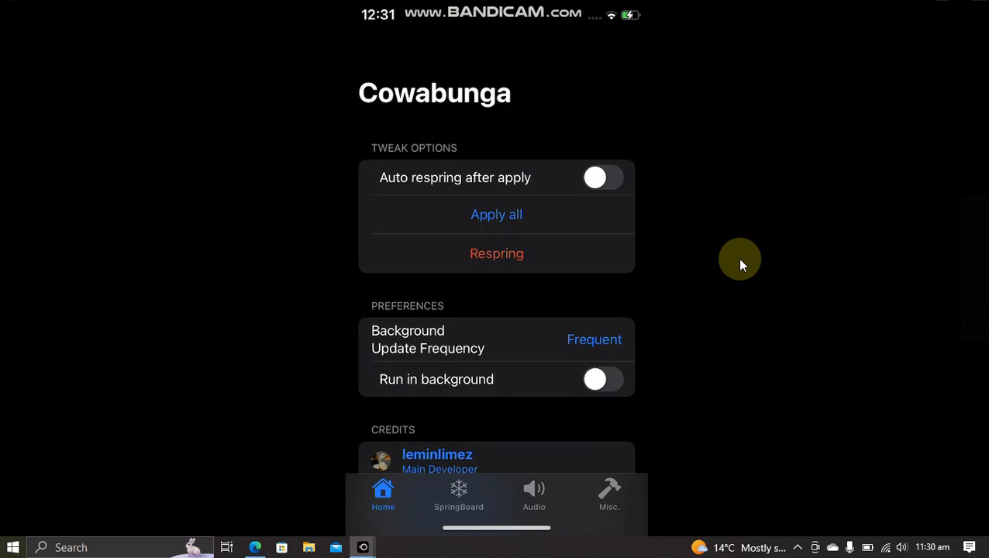